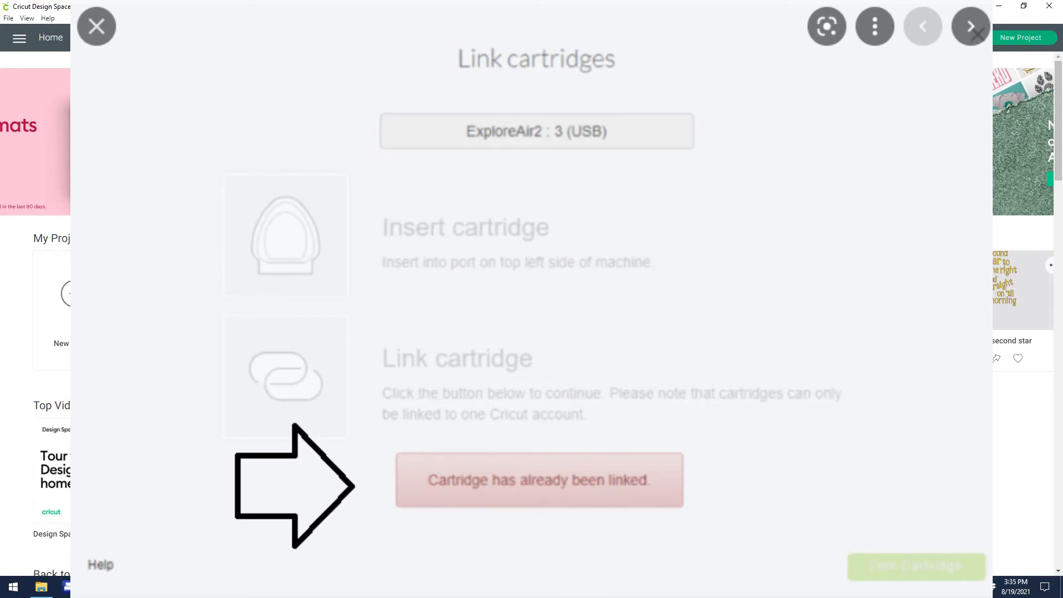
- Close the Link cartridges window to get back to the Home screen
click(96, 26)
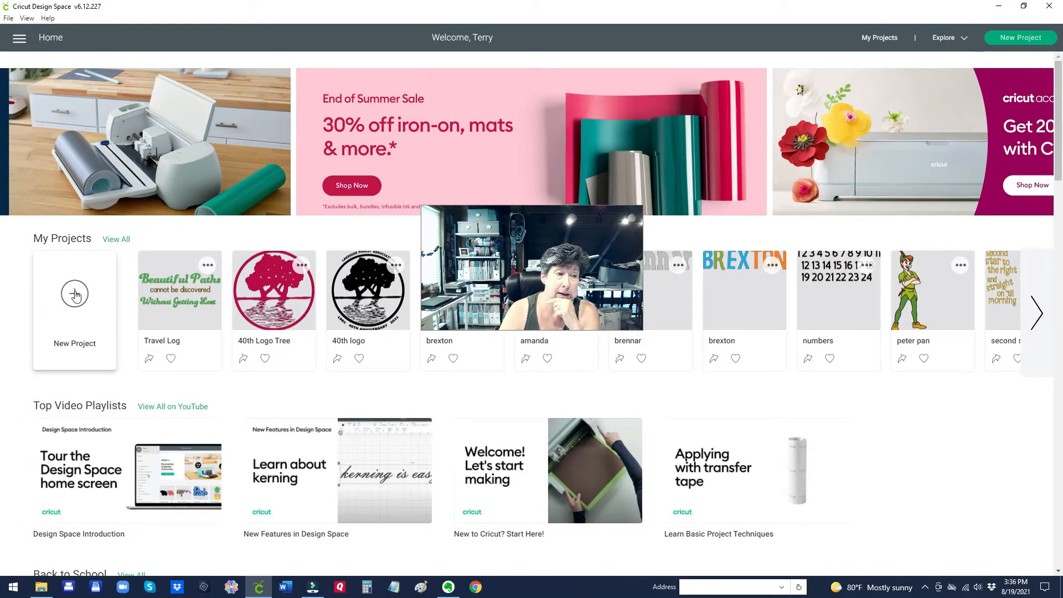
- Start a new blank project and show all 218,565 images in the library
click(75, 294)
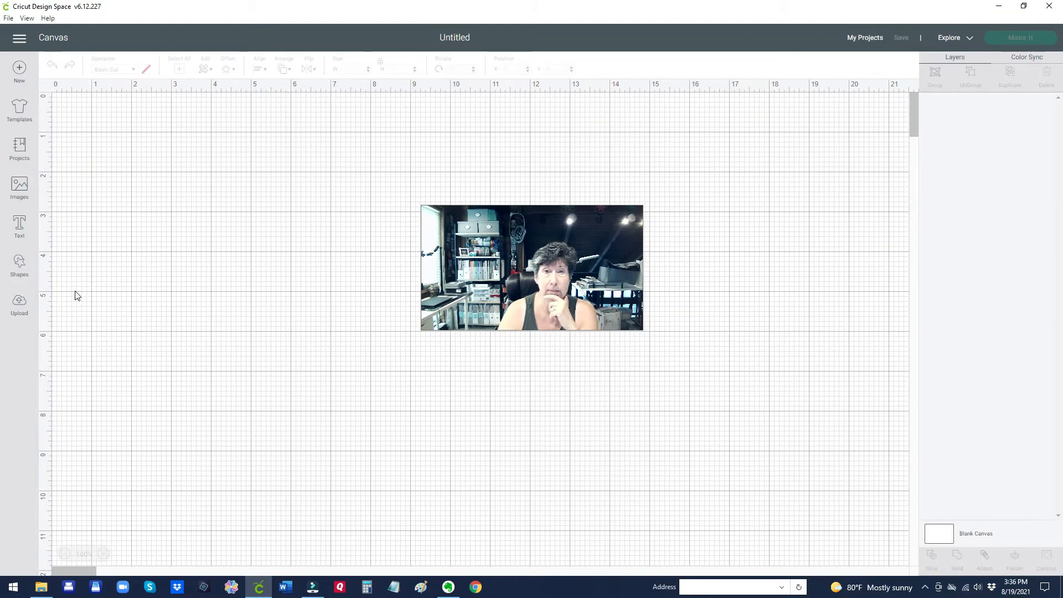
mouse_move(158, 203)
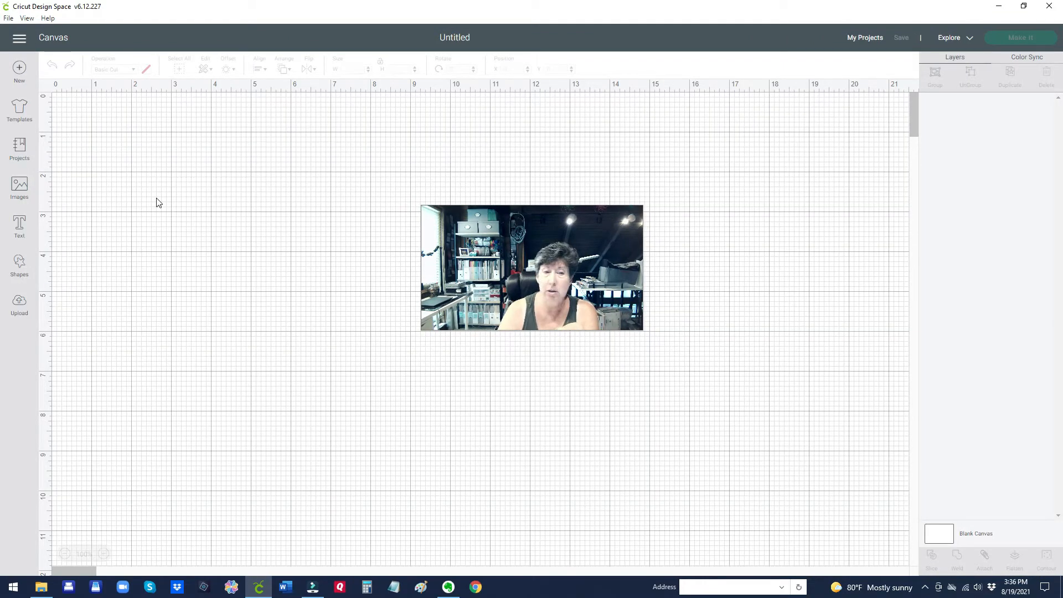
click(19, 184)
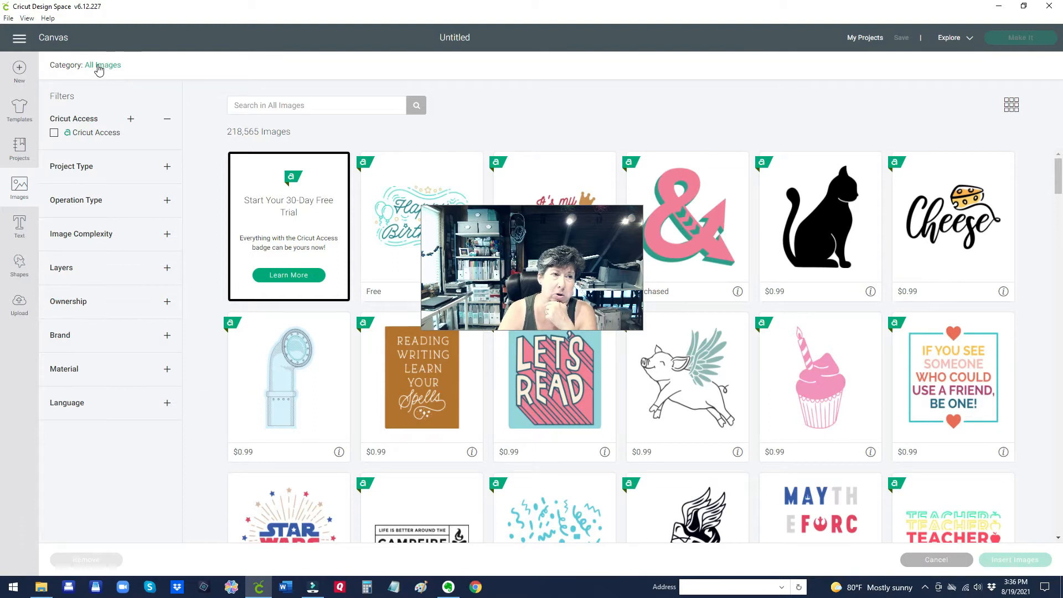
mouse_move(80, 191)
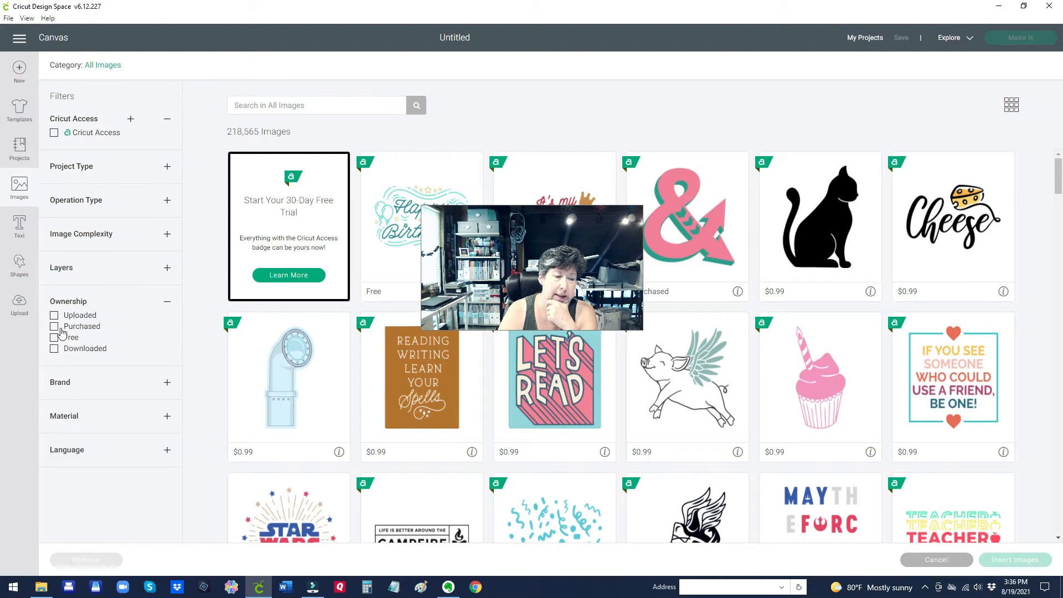
- Filter images to Purchased (40,446) and open the image category list
click(54, 326)
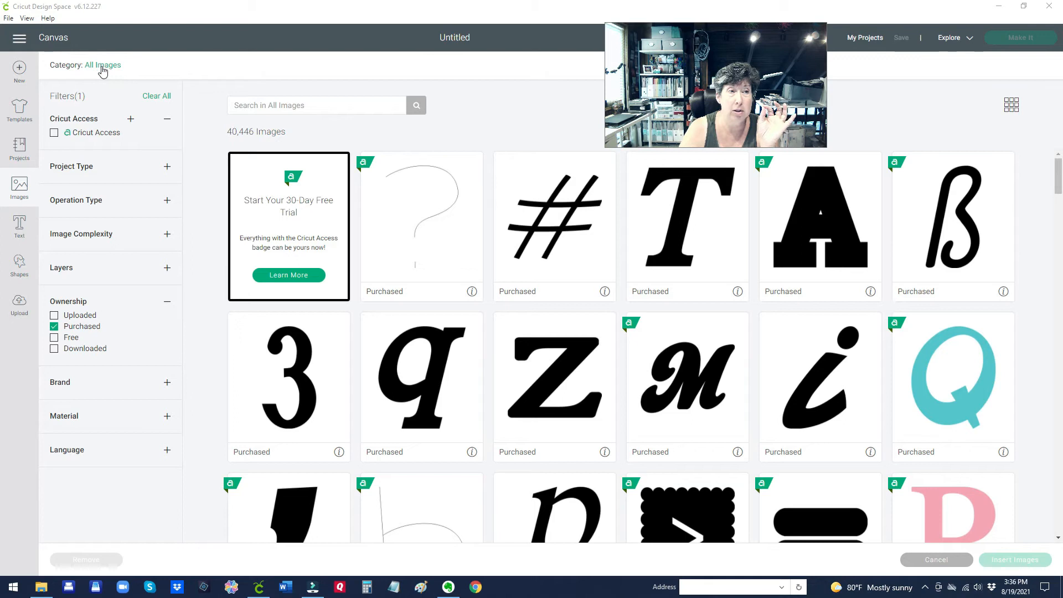
click(106, 65)
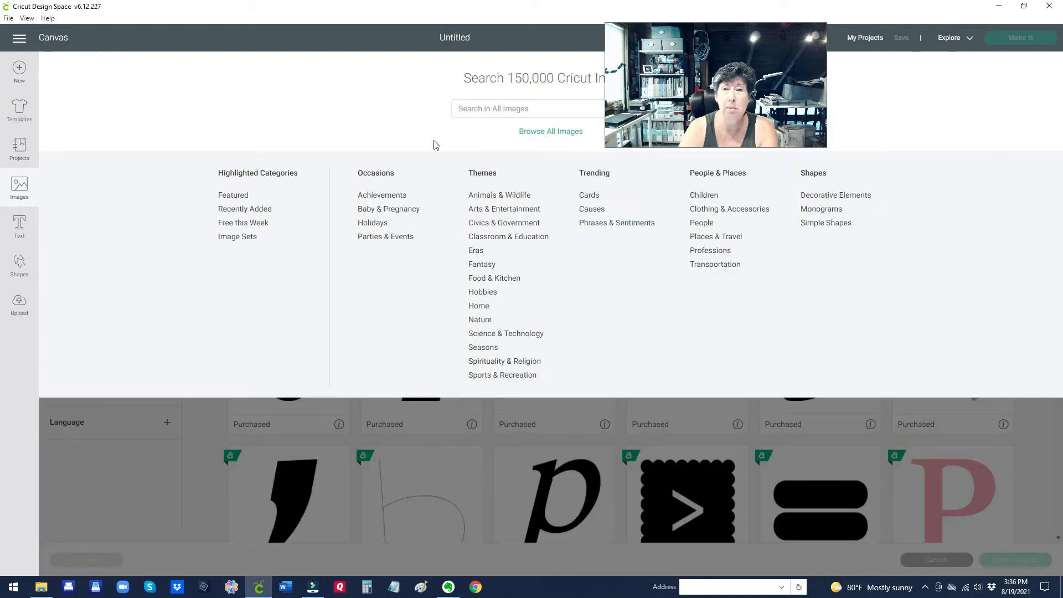
mouse_move(314, 277)
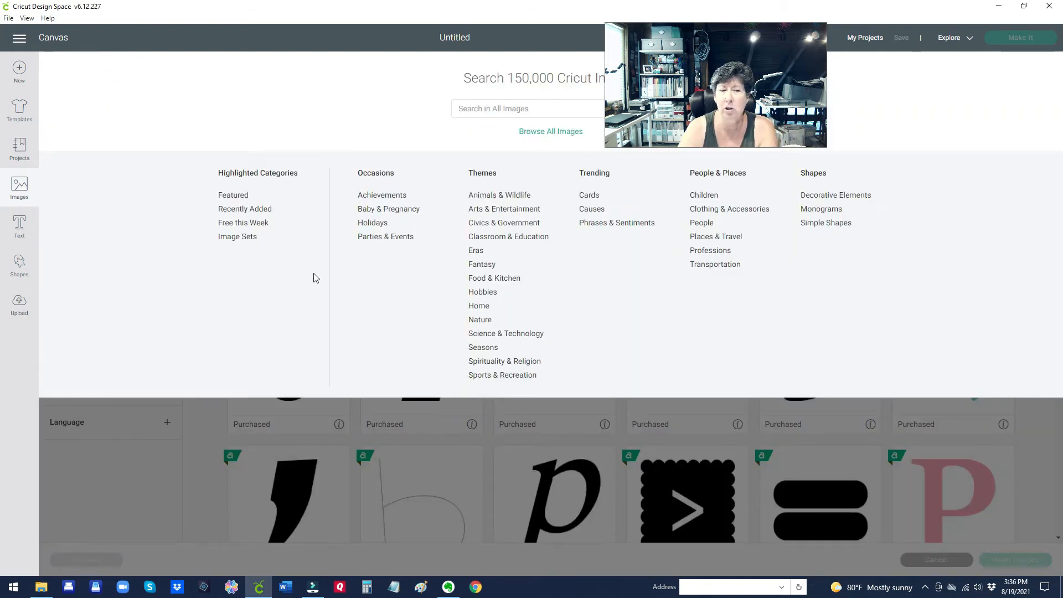
mouse_move(246, 214)
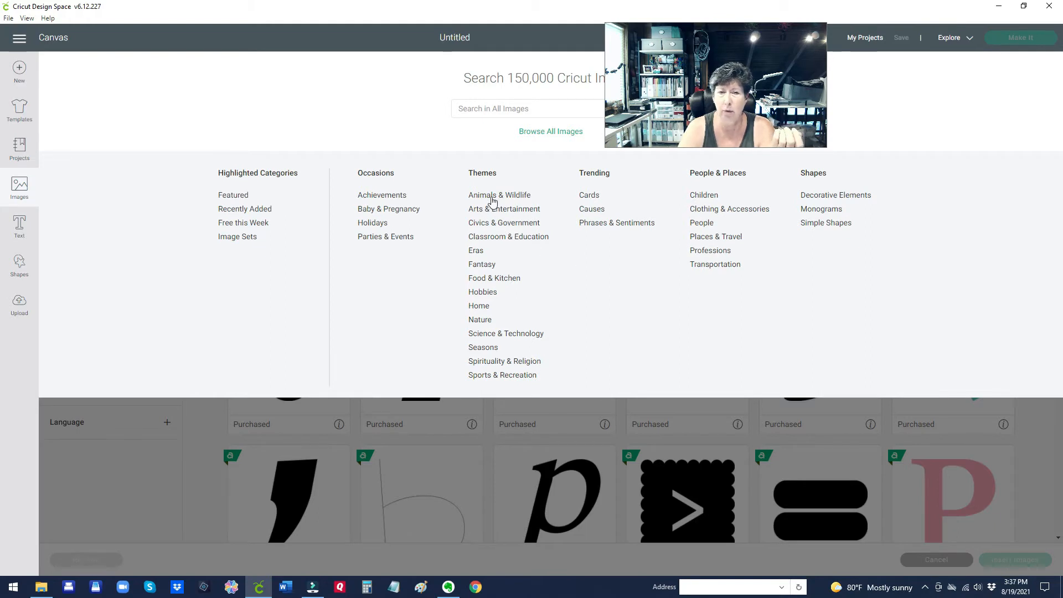
mouse_move(587, 232)
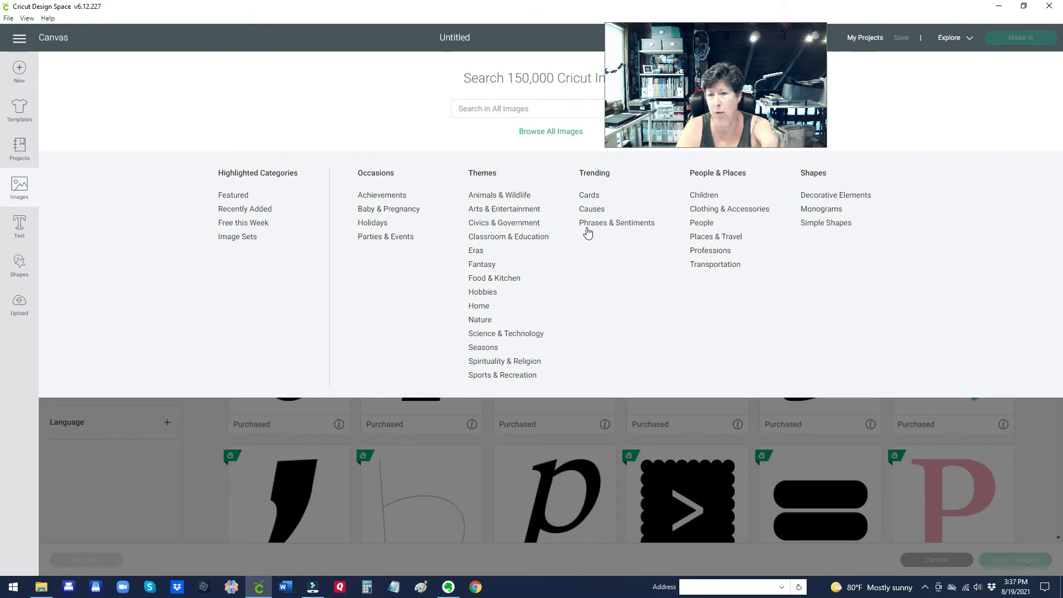
mouse_move(619, 309)
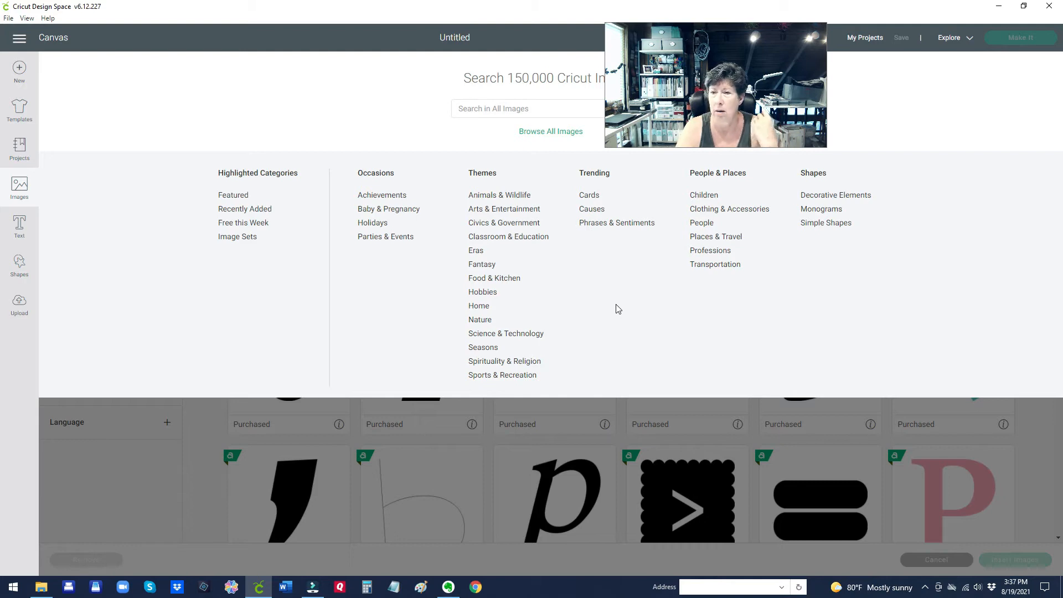
mouse_move(701, 243)
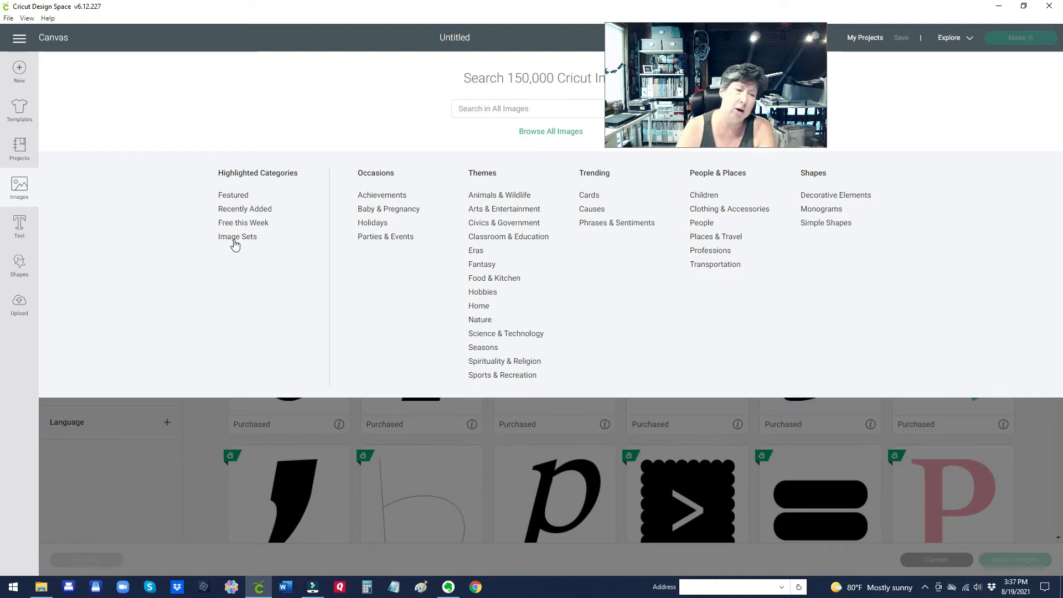
mouse_move(238, 249)
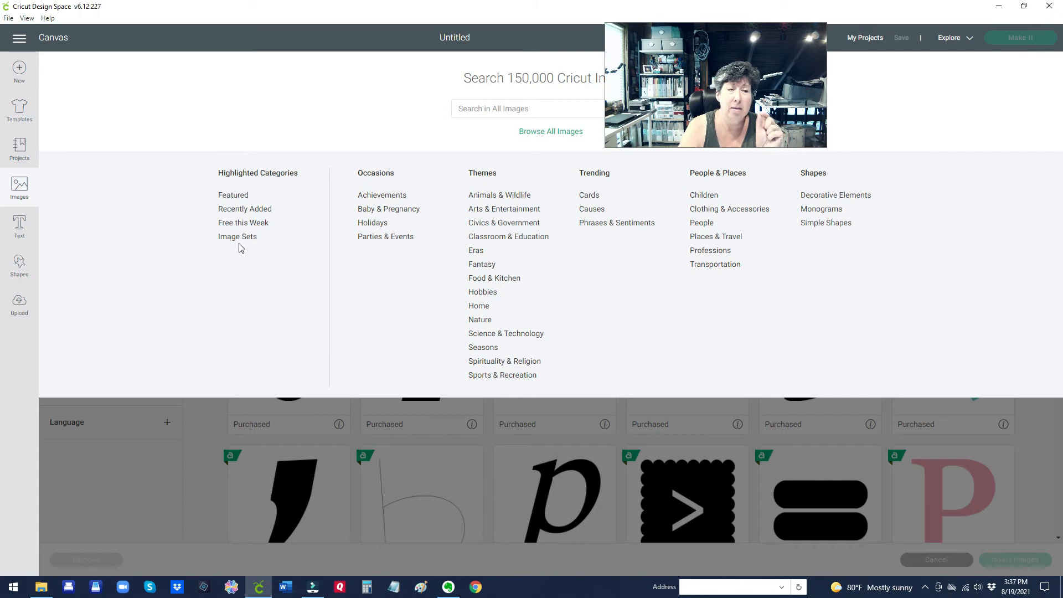
- Show Image Sets filtered to Purchased, leaving 122 sets including Air 2 Default Content
click(237, 236)
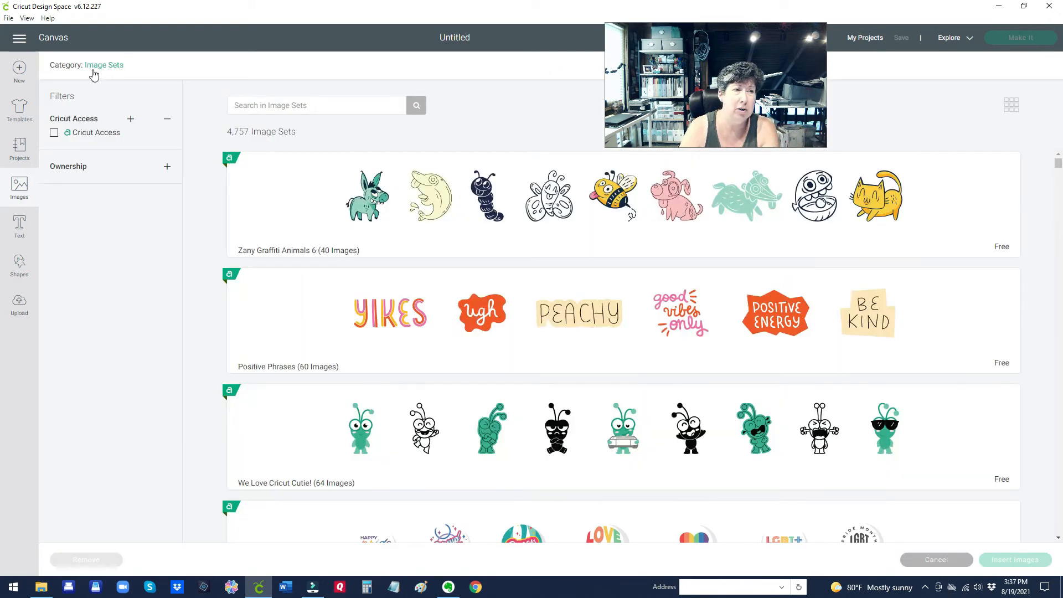
mouse_move(199, 145)
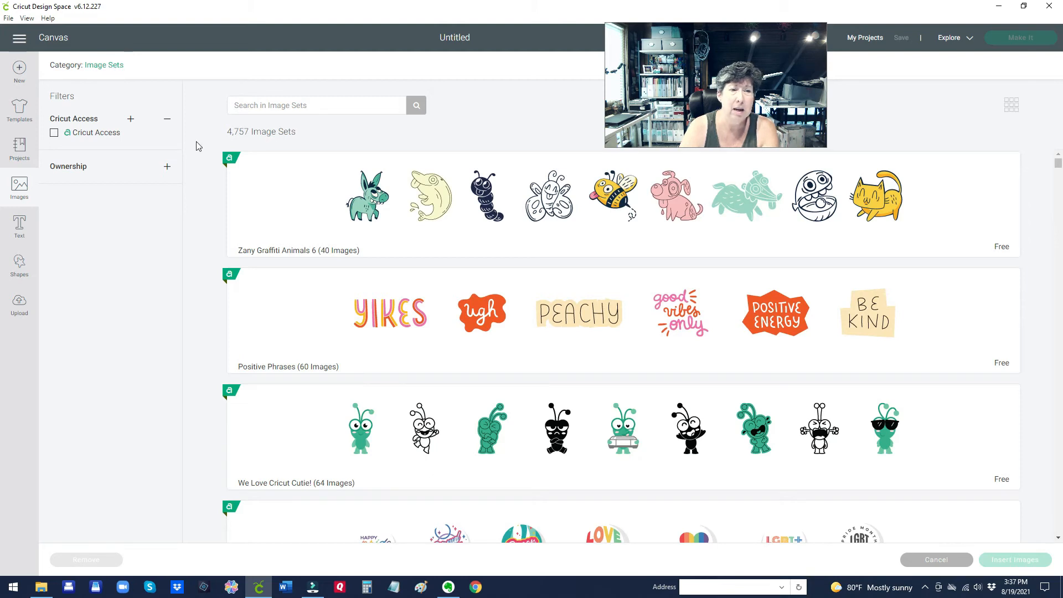
mouse_move(286, 209)
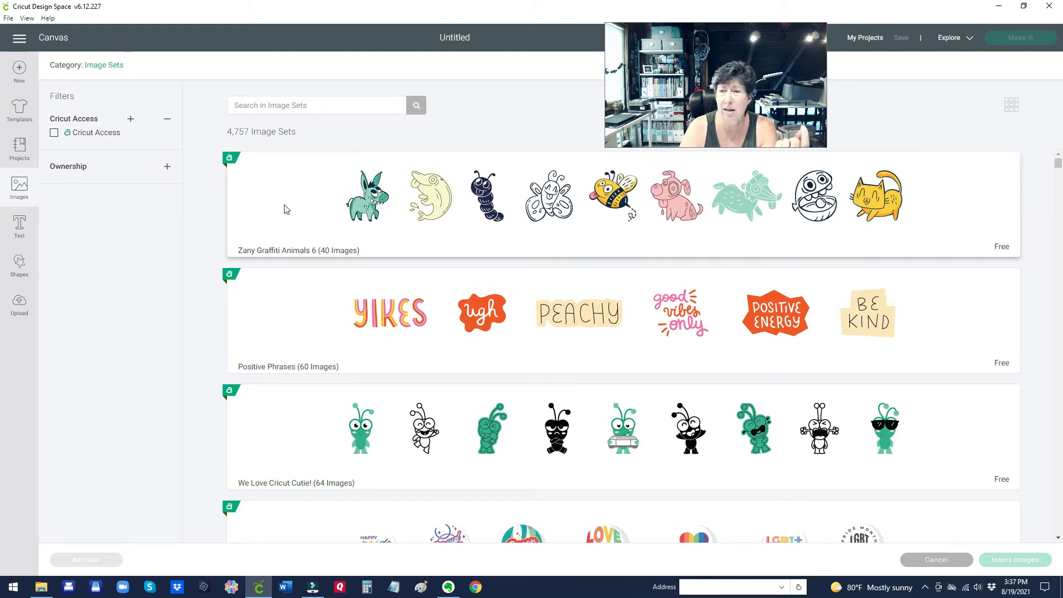
mouse_move(202, 229)
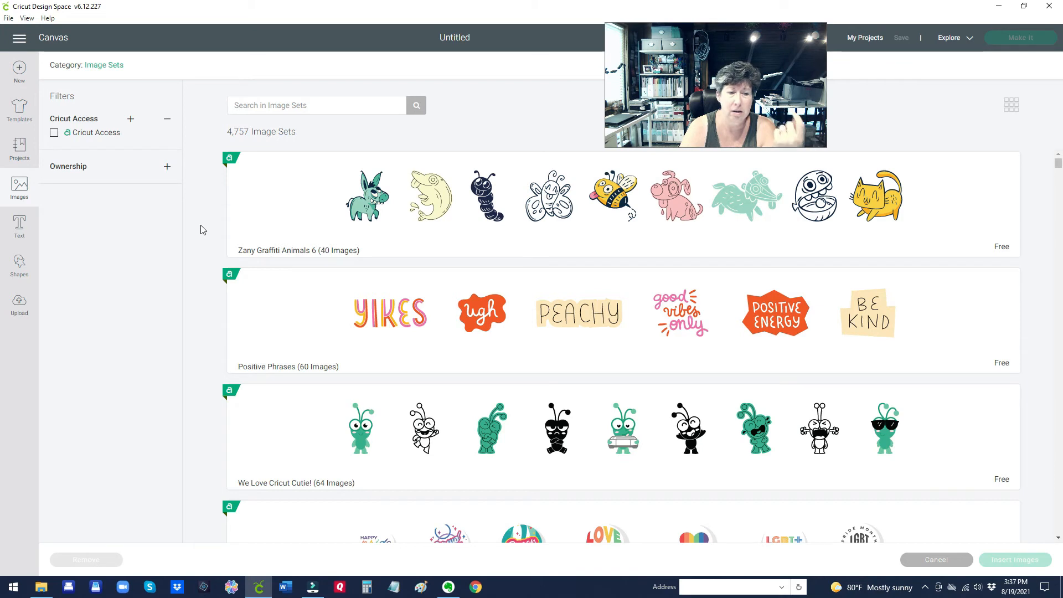
scroll(down, 3)
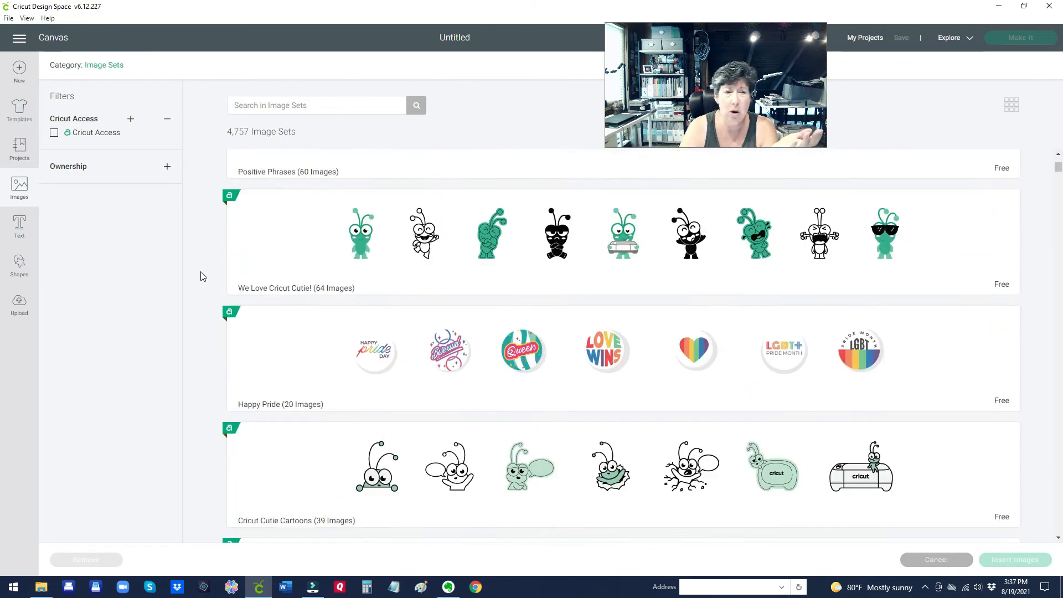
click(168, 166)
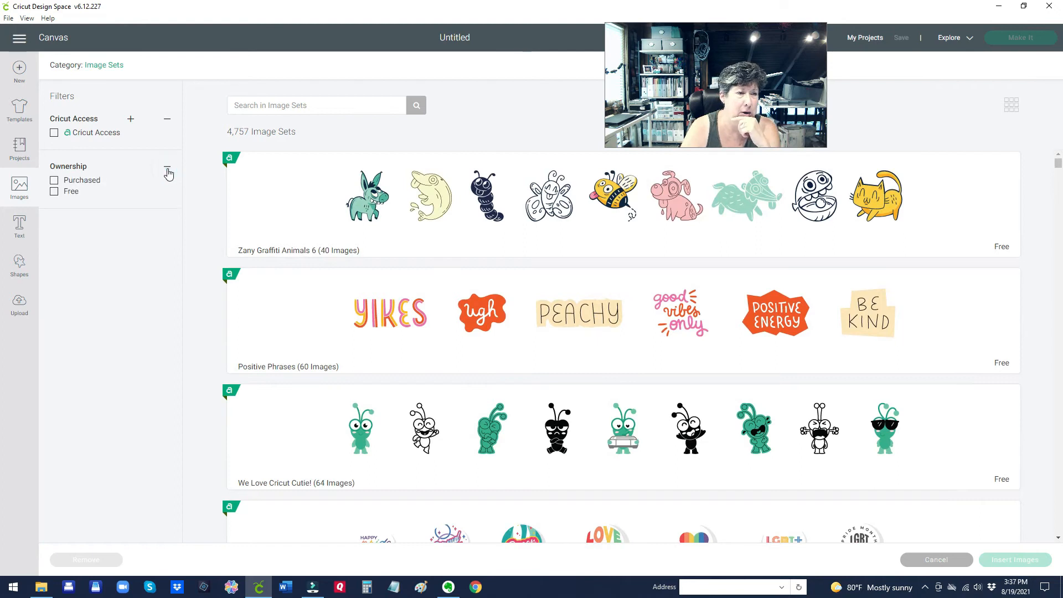
click(54, 180)
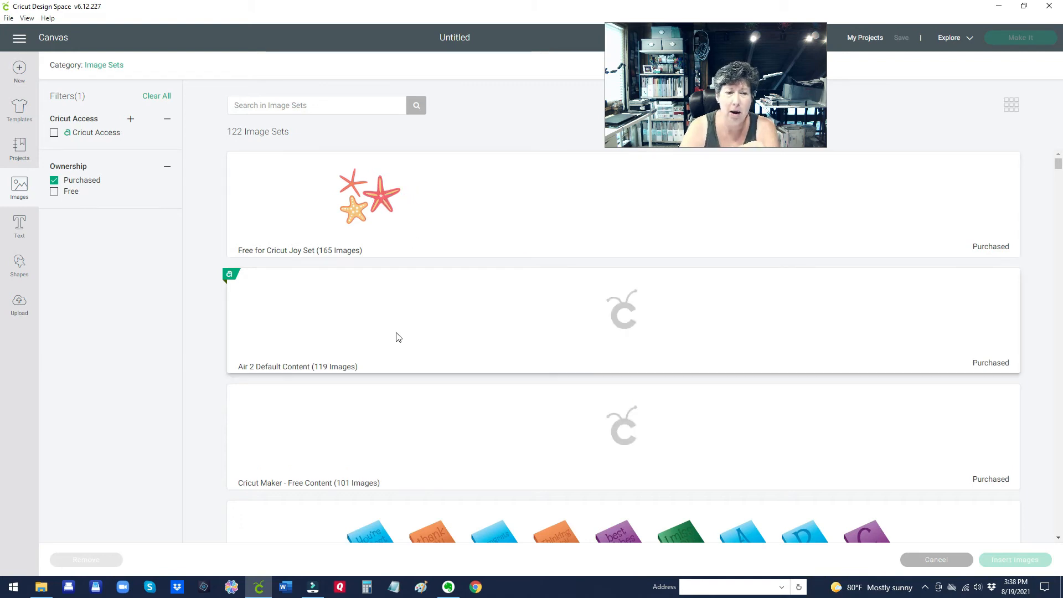
scroll(down, 3)
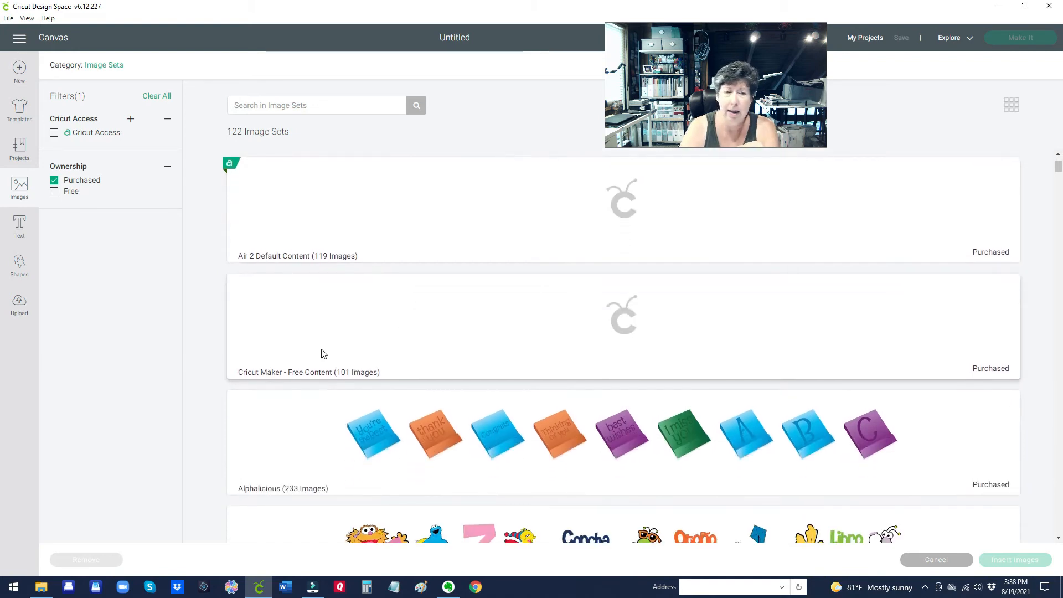
mouse_move(288, 306)
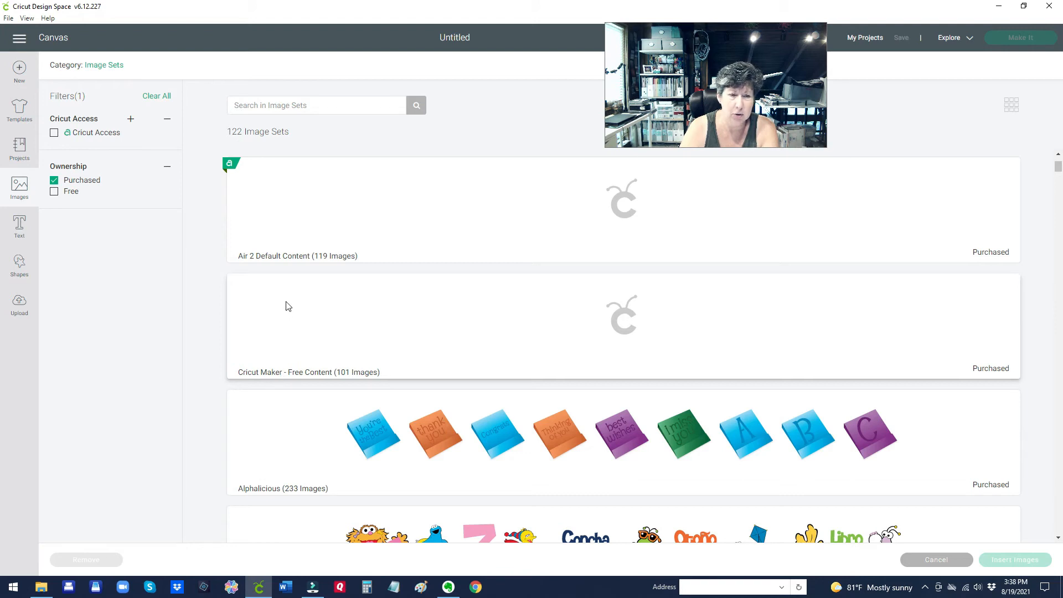
scroll(up, 3)
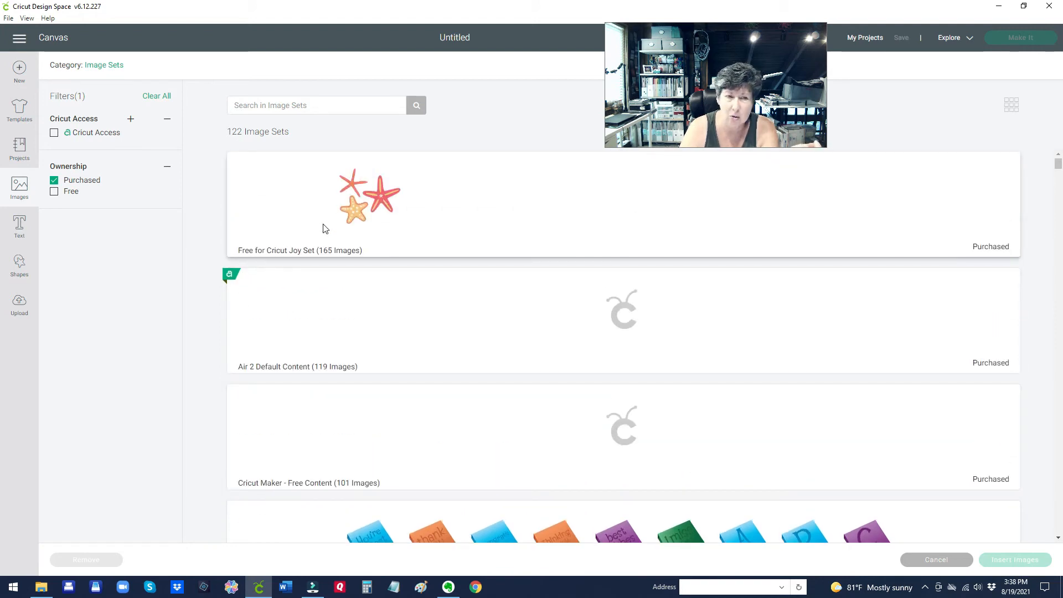
click(53, 191)
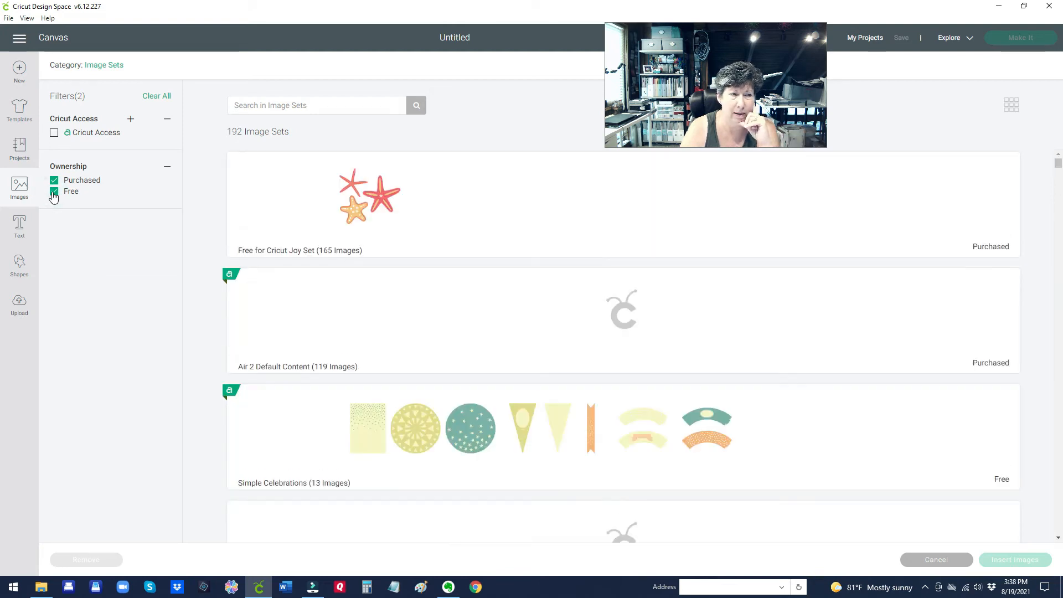
click(54, 191)
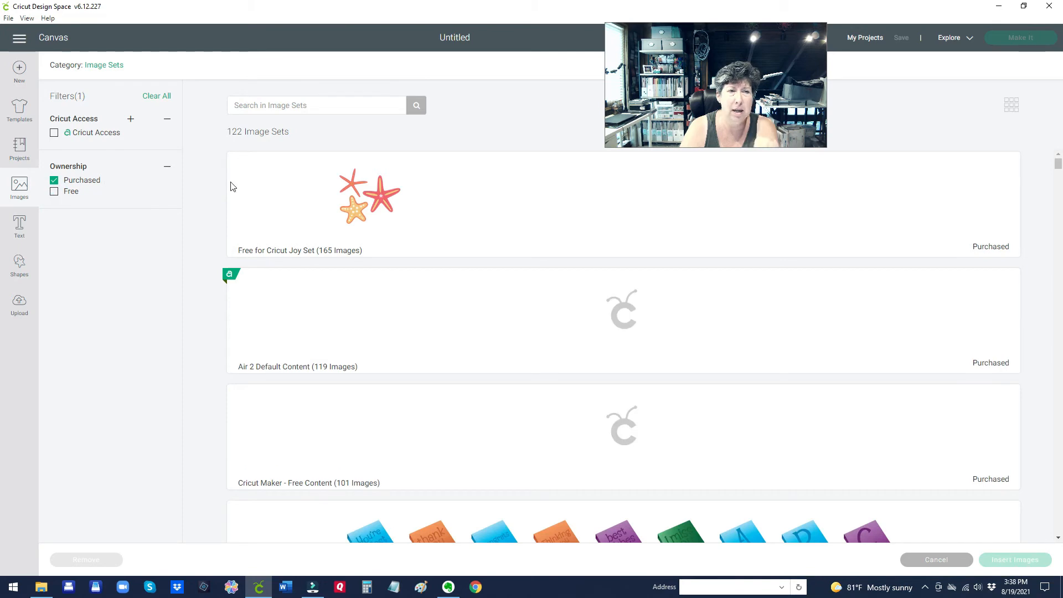
mouse_move(406, 312)
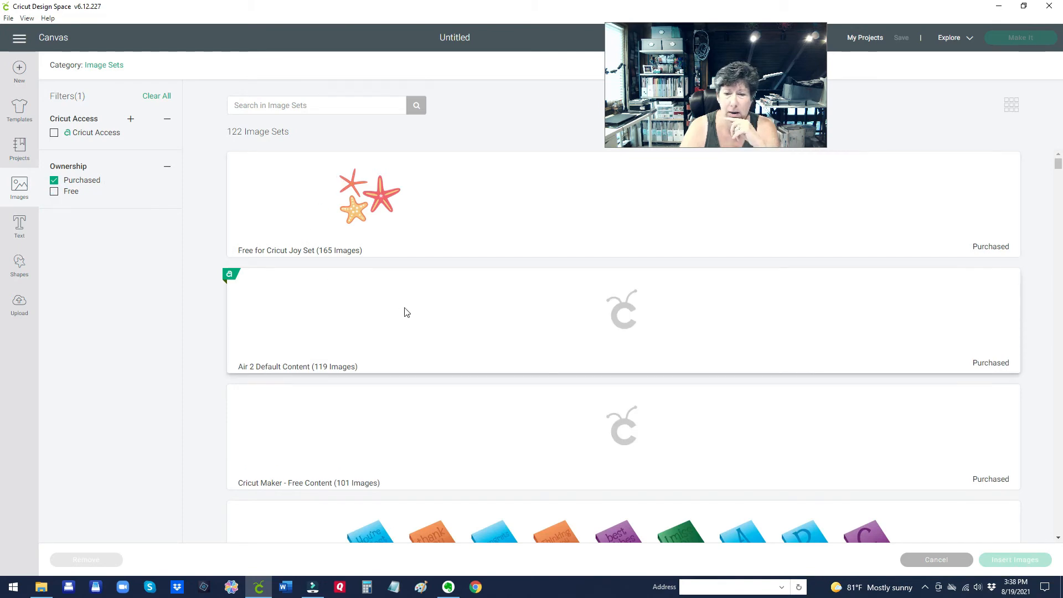
scroll(down, 3)
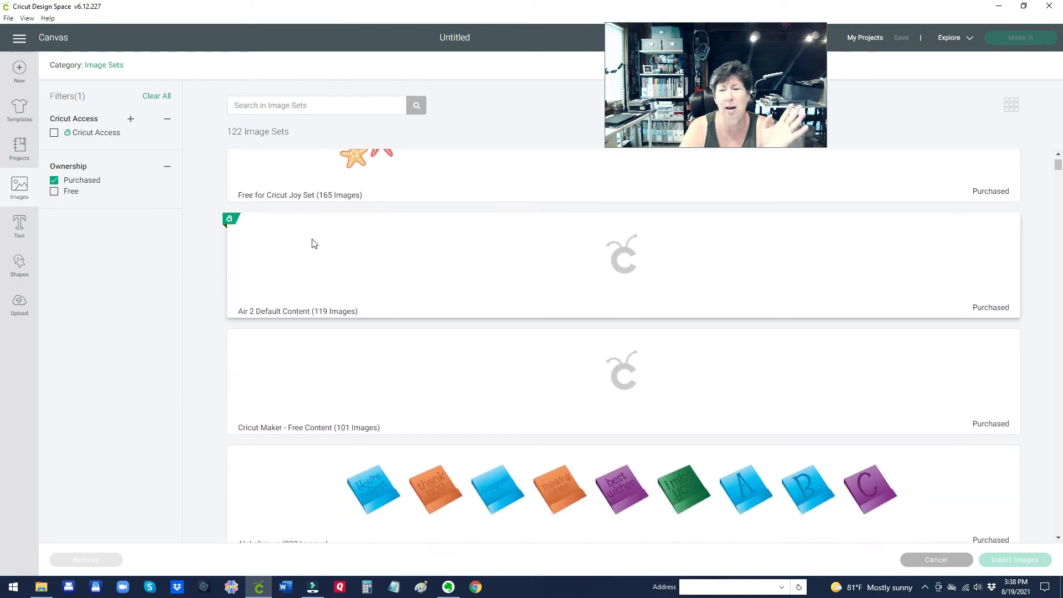
scroll(down, 3)
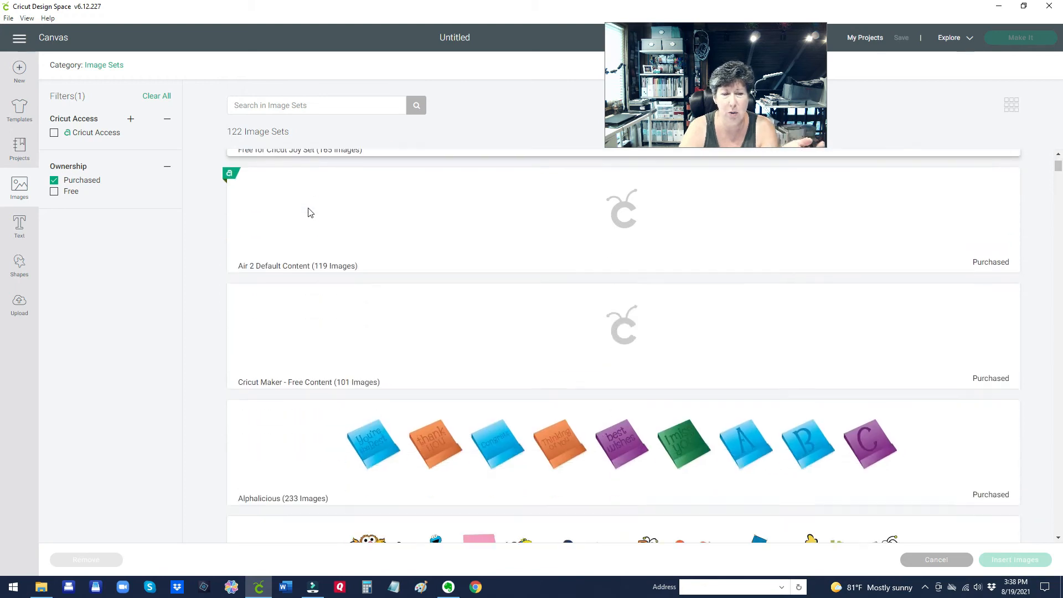
scroll(down, 3)
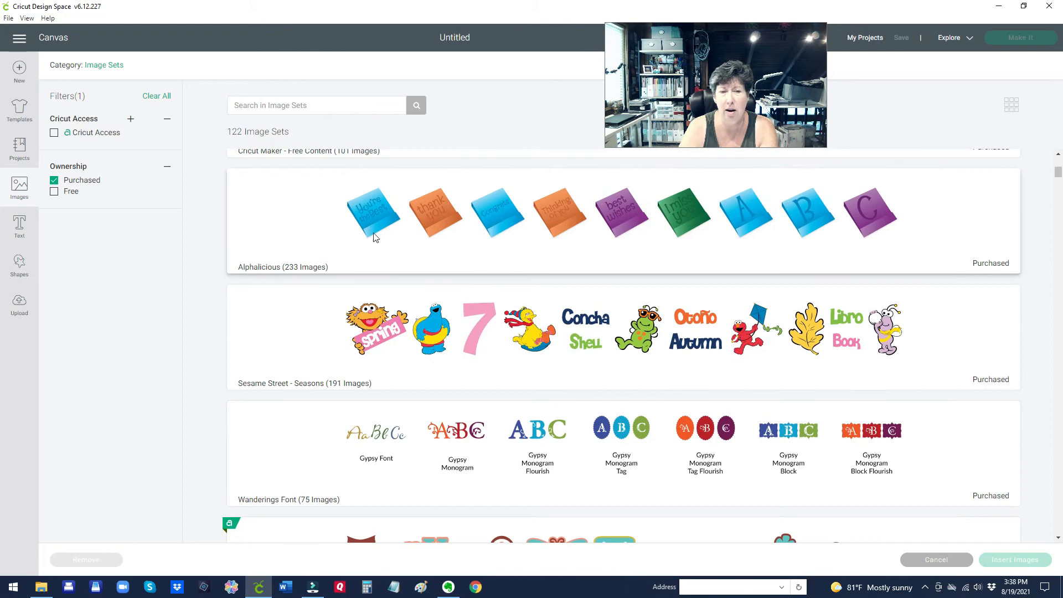
- Browse purchased sets past Frozen and Holly and Ivy, then reopen the category list
scroll(down, 3)
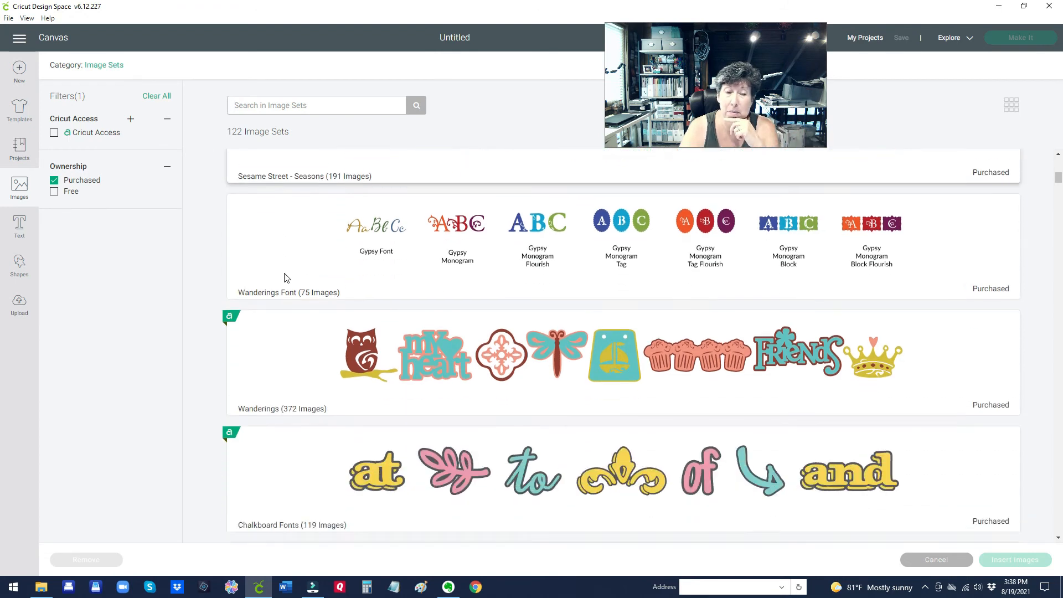
scroll(down, 3)
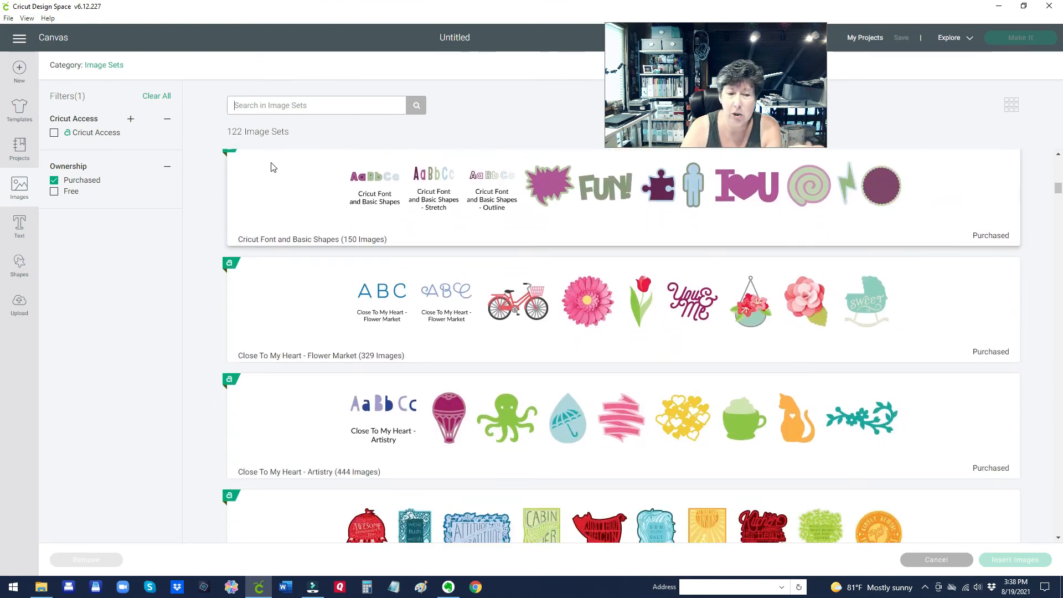
mouse_move(517, 315)
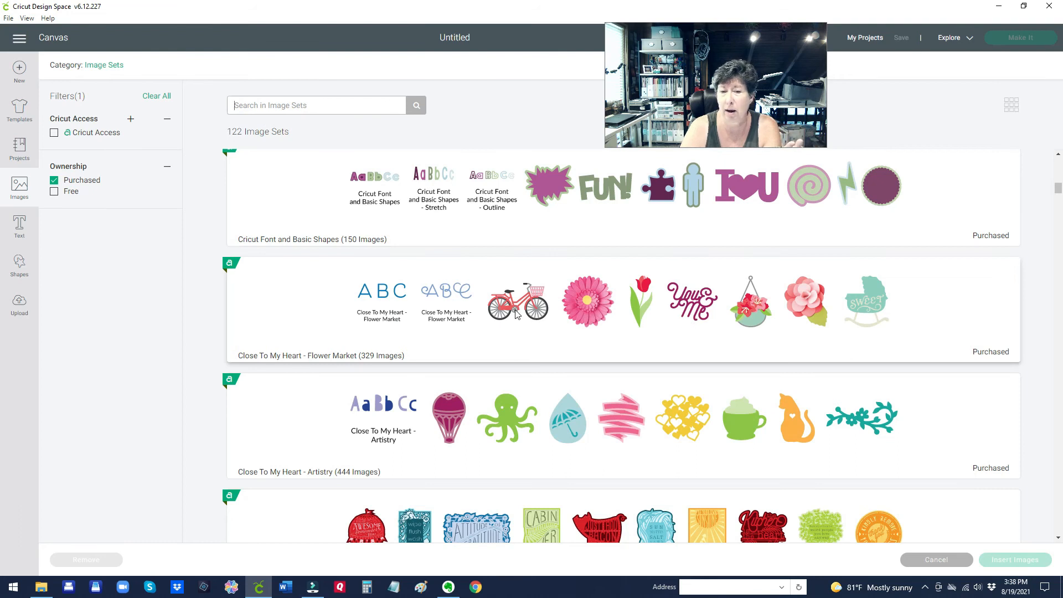
mouse_move(311, 315)
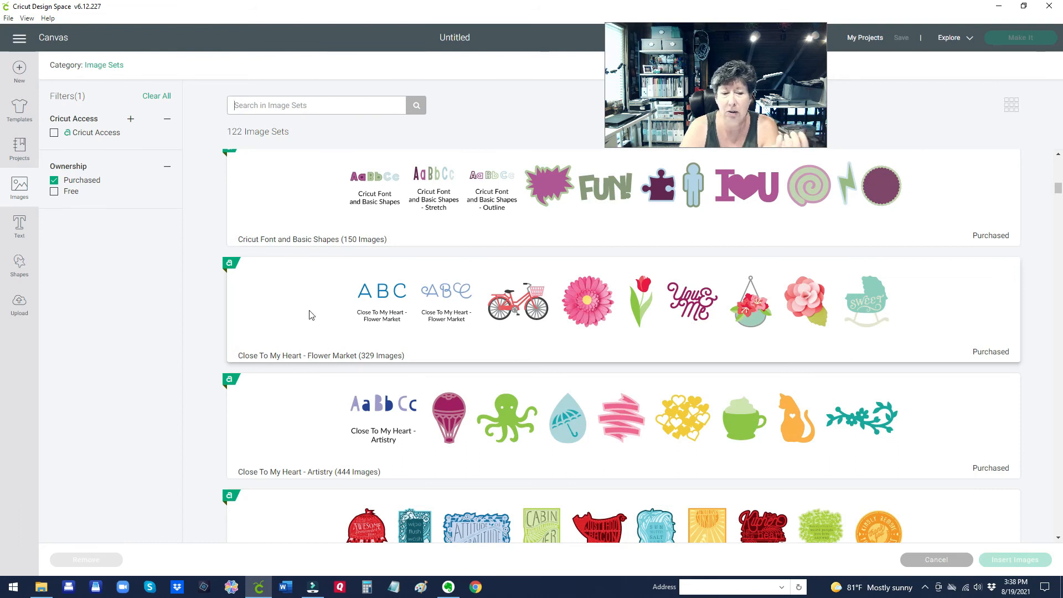
scroll(down, 3)
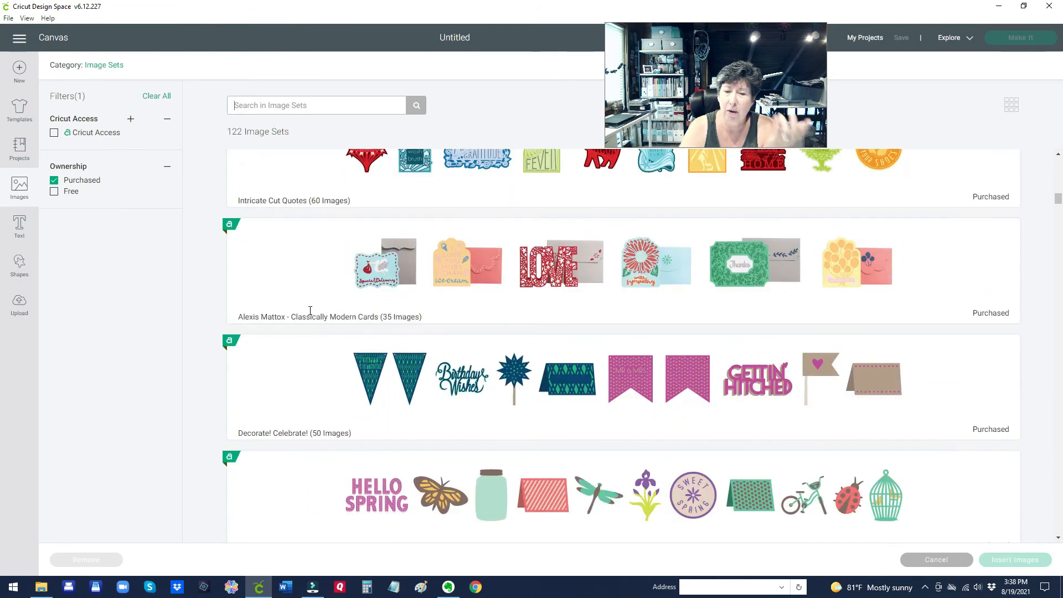
scroll(down, 3)
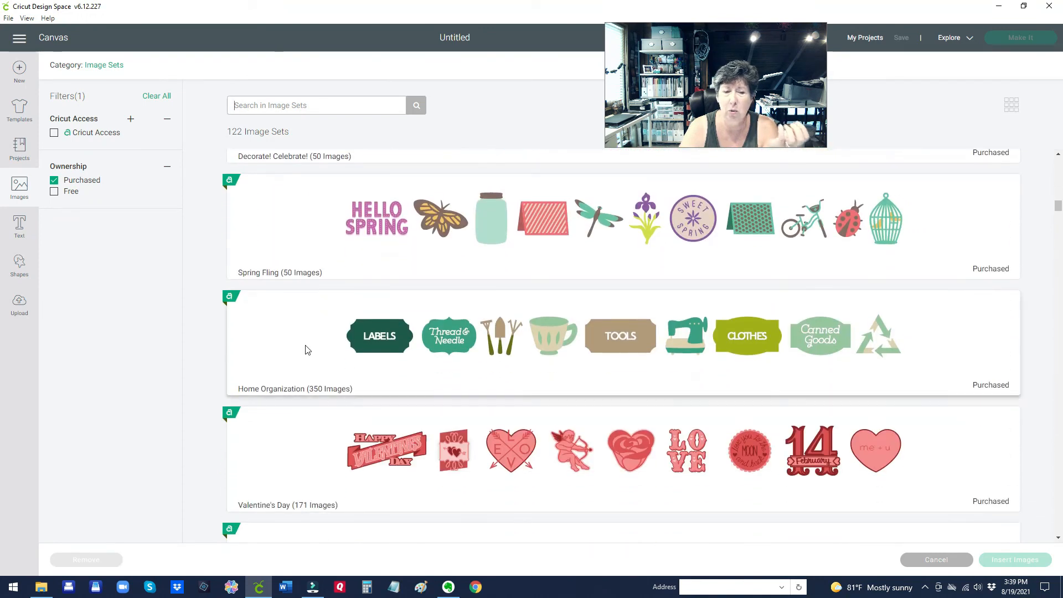
mouse_move(660, 320)
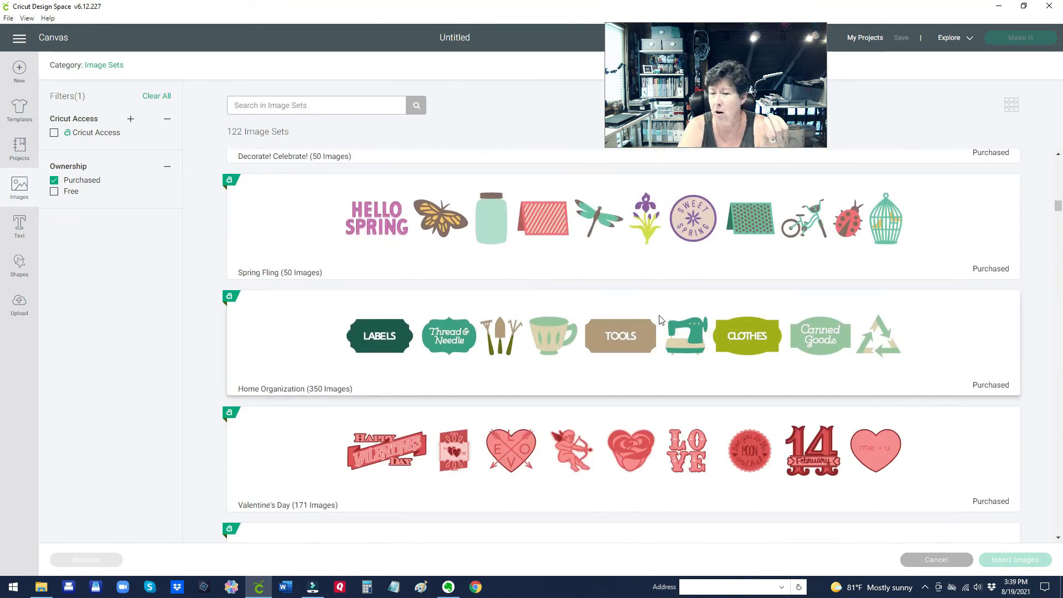
mouse_move(279, 226)
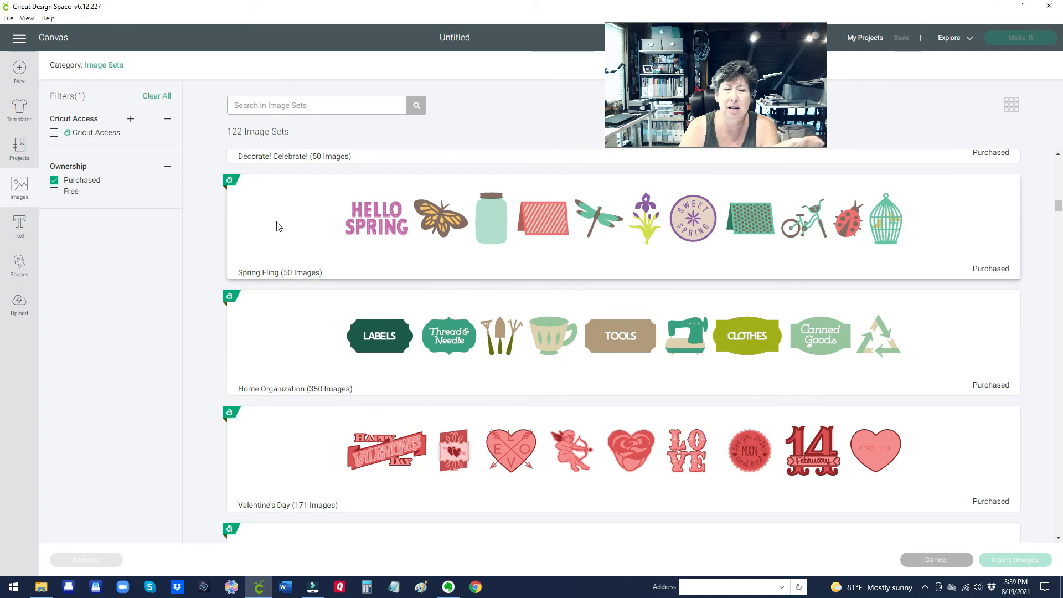
scroll(down, 3)
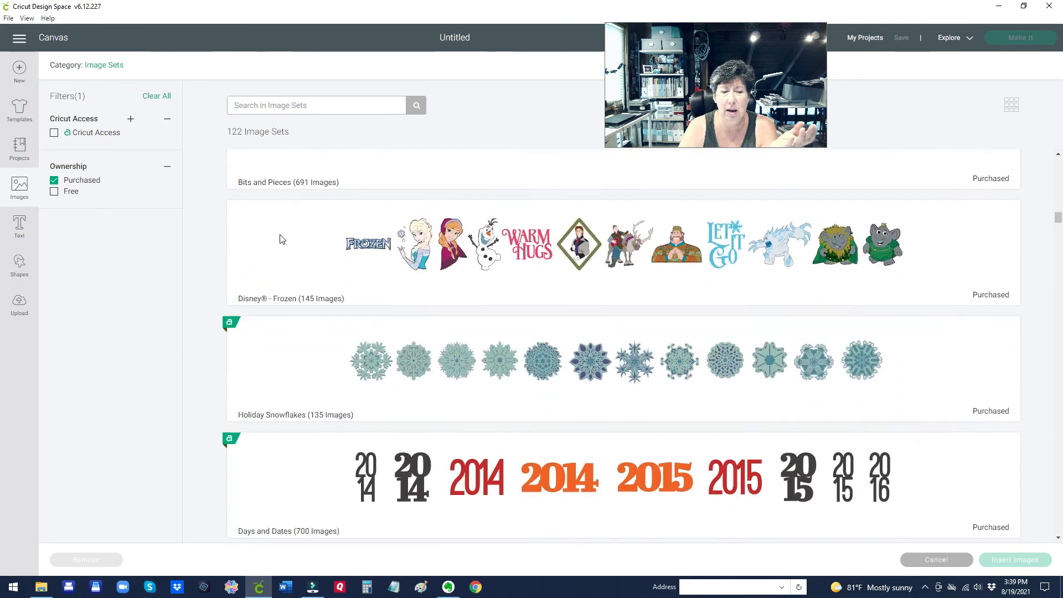
scroll(down, 3)
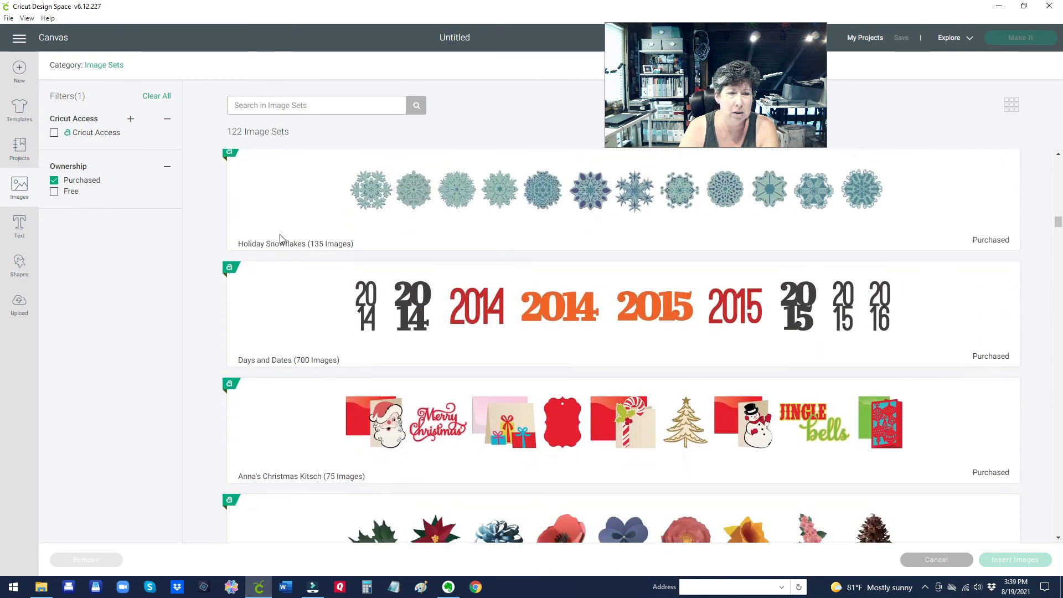
scroll(down, 3)
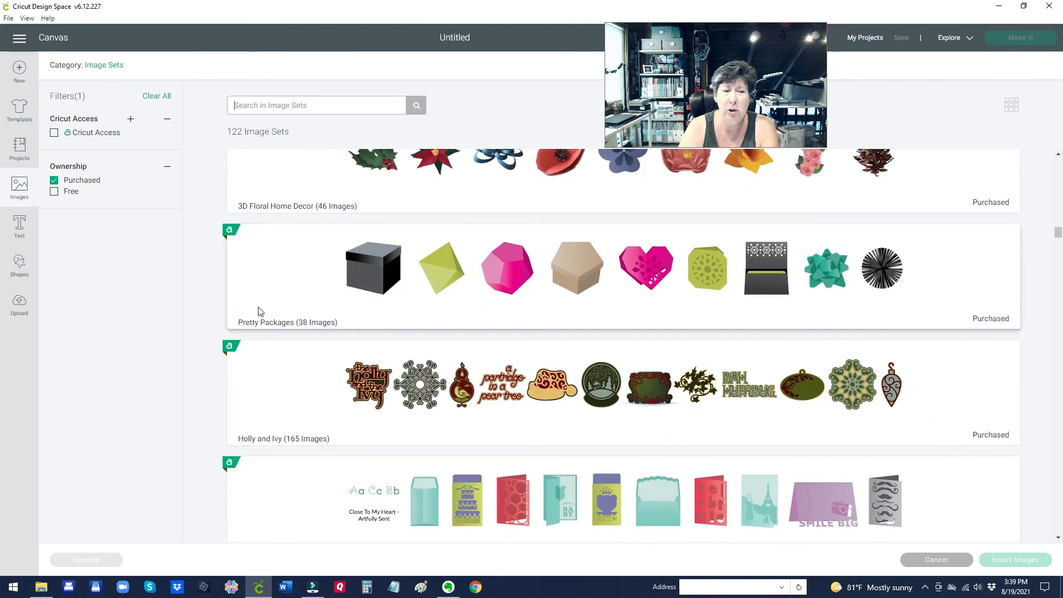
mouse_move(284, 264)
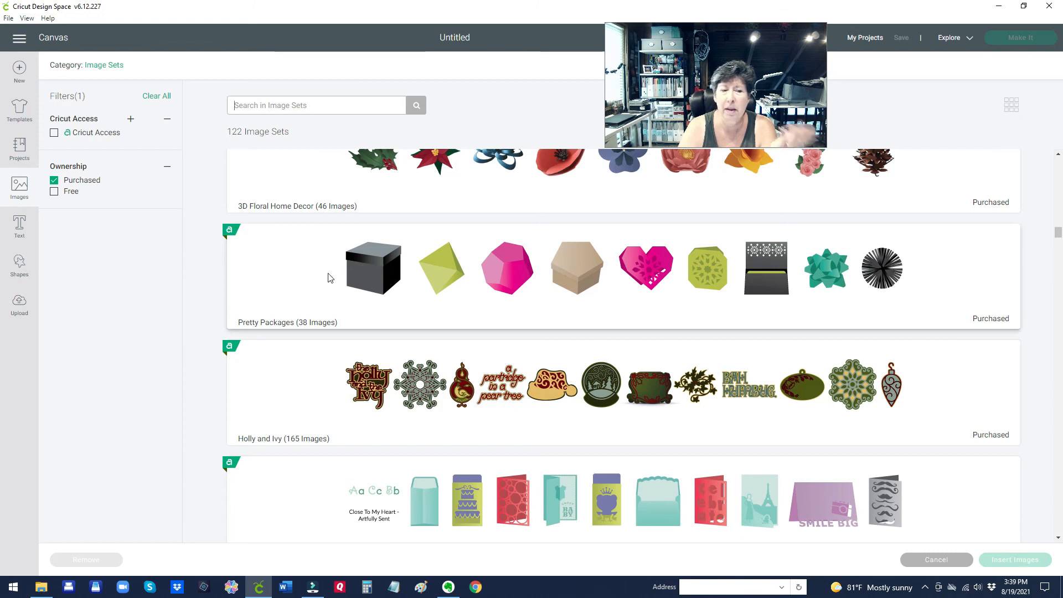
mouse_move(275, 265)
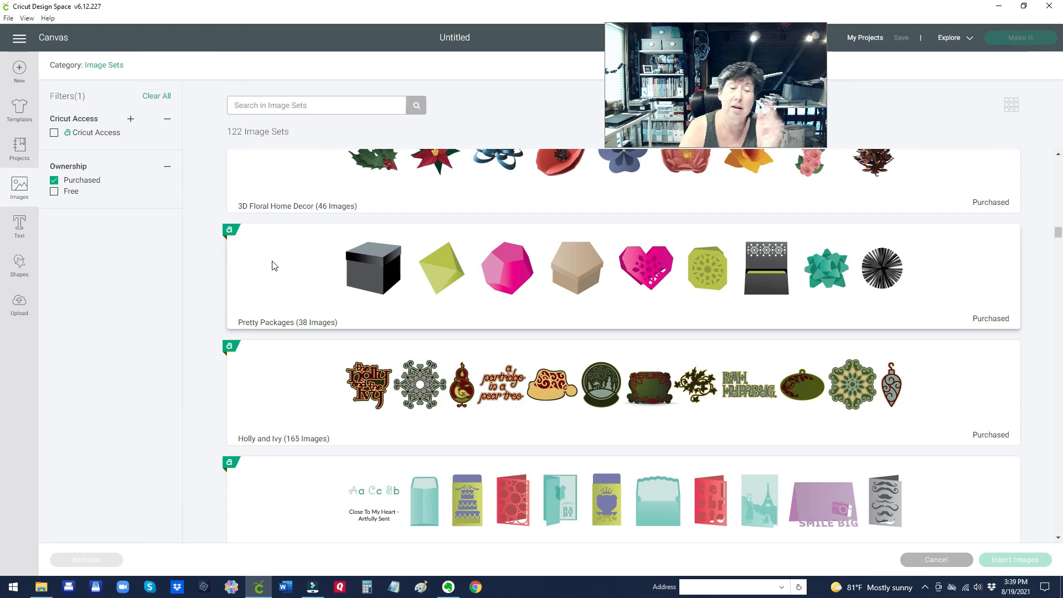
click(95, 64)
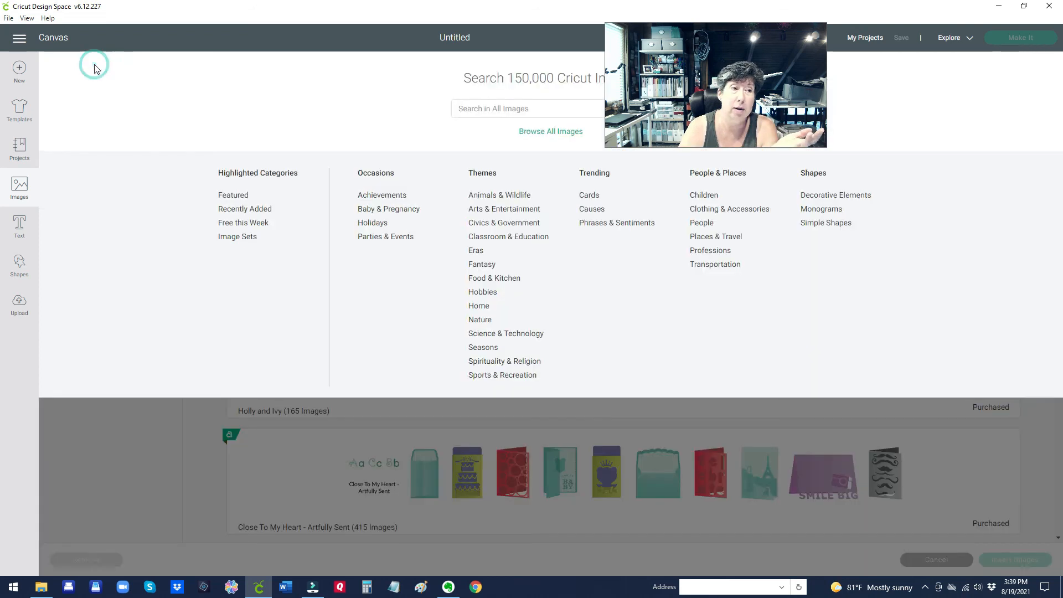